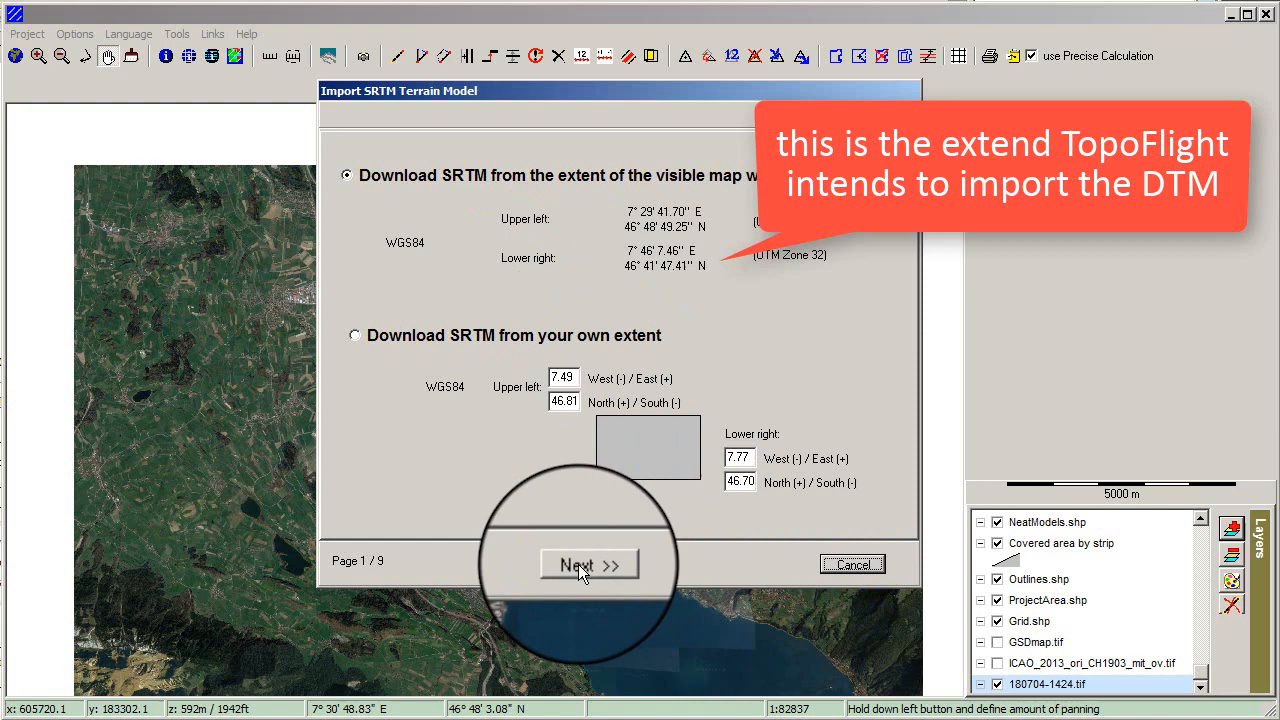
# Keep the visible-map-extent download option and accept the chosen SRTM tile storage folder.
pyautogui.click(588, 564)
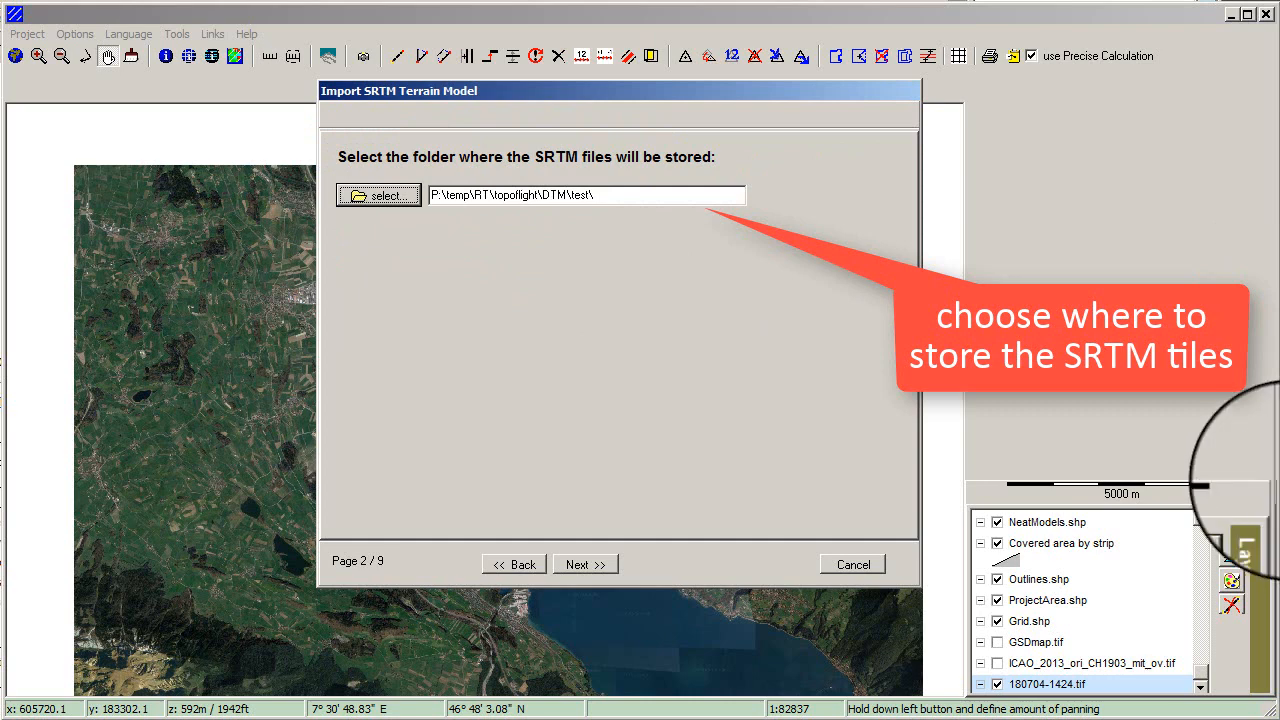
pyautogui.click(584, 564)
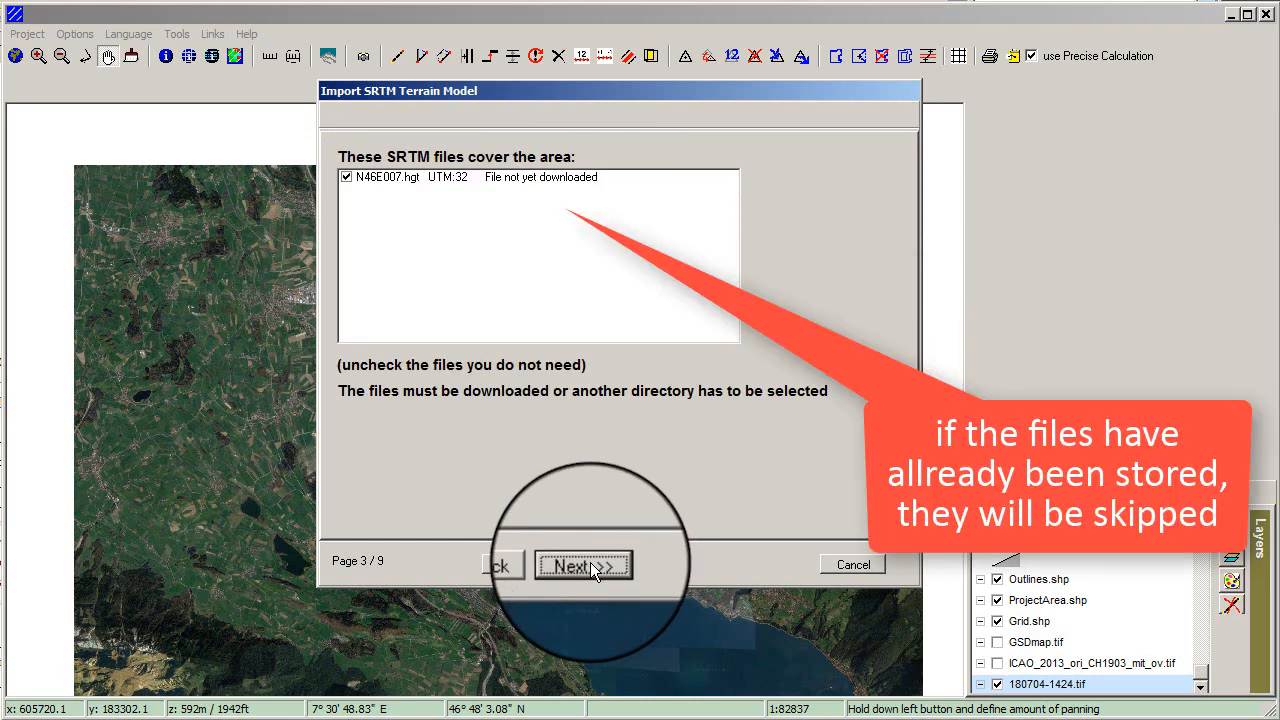
# Advance past the covering-tile list and confirm Europe/Asia as the project's region.
pyautogui.click(582, 564)
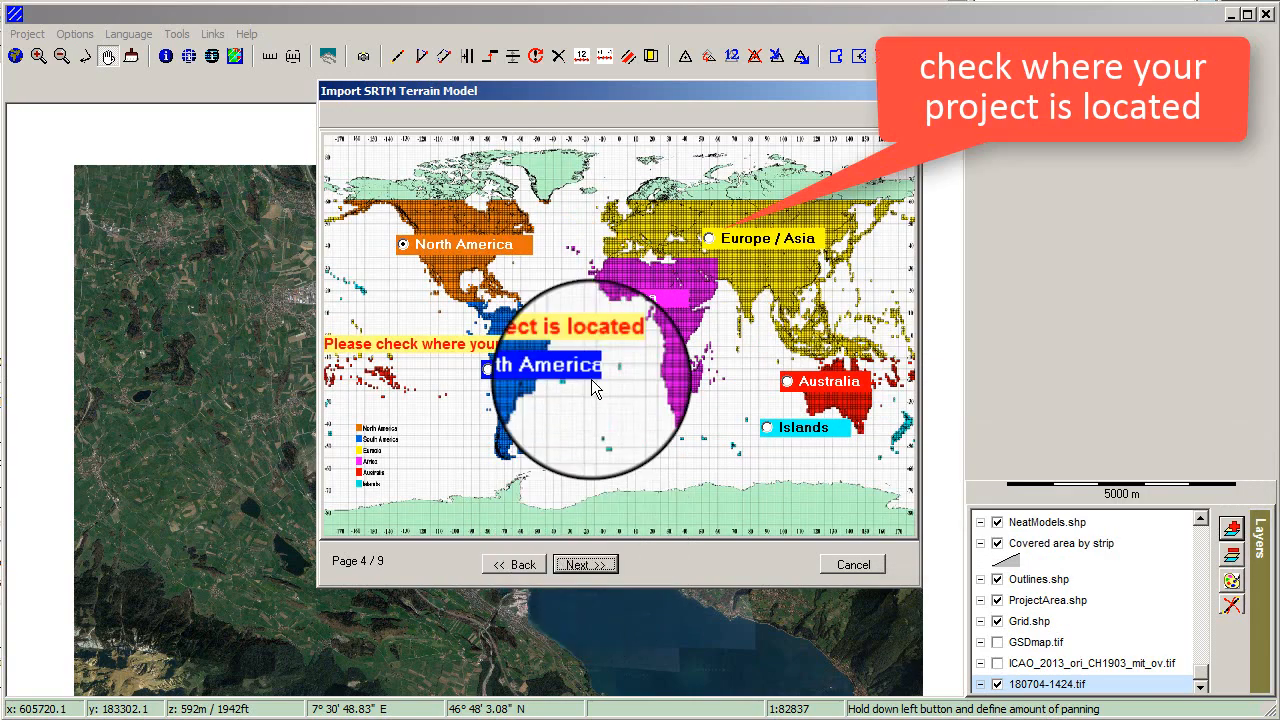
pyautogui.moveTo(710, 248)
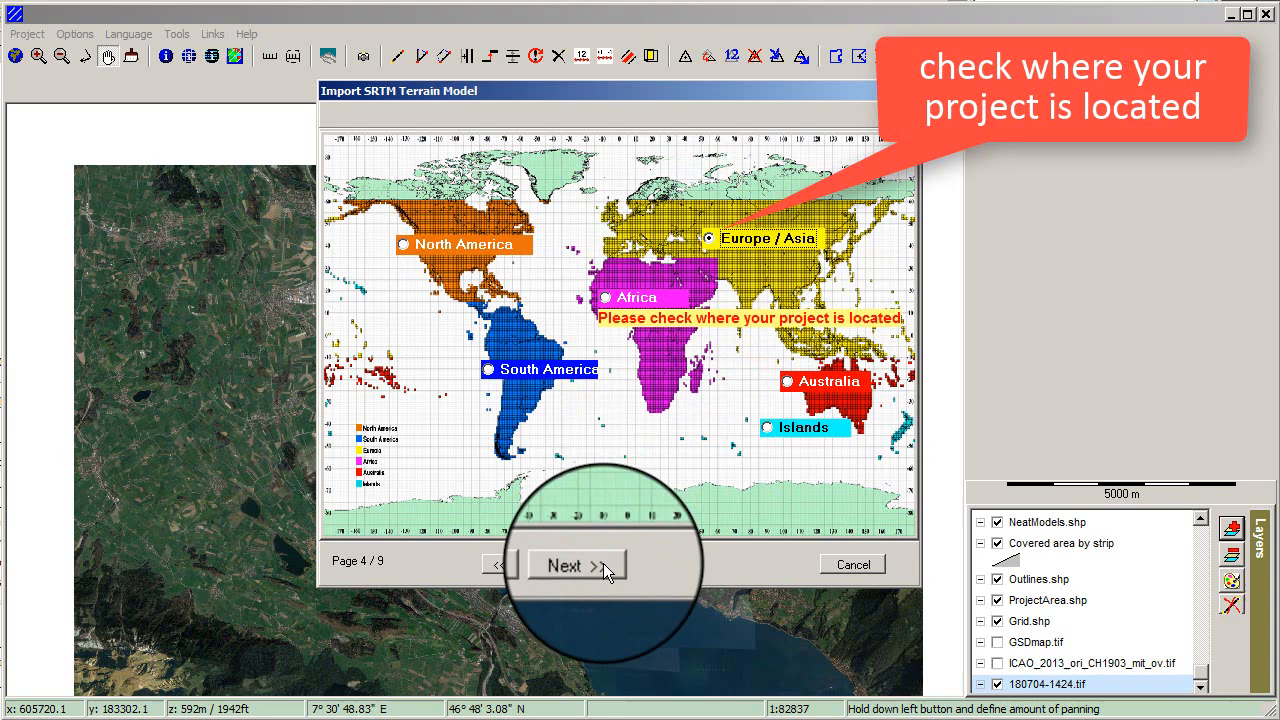
pyautogui.click(576, 564)
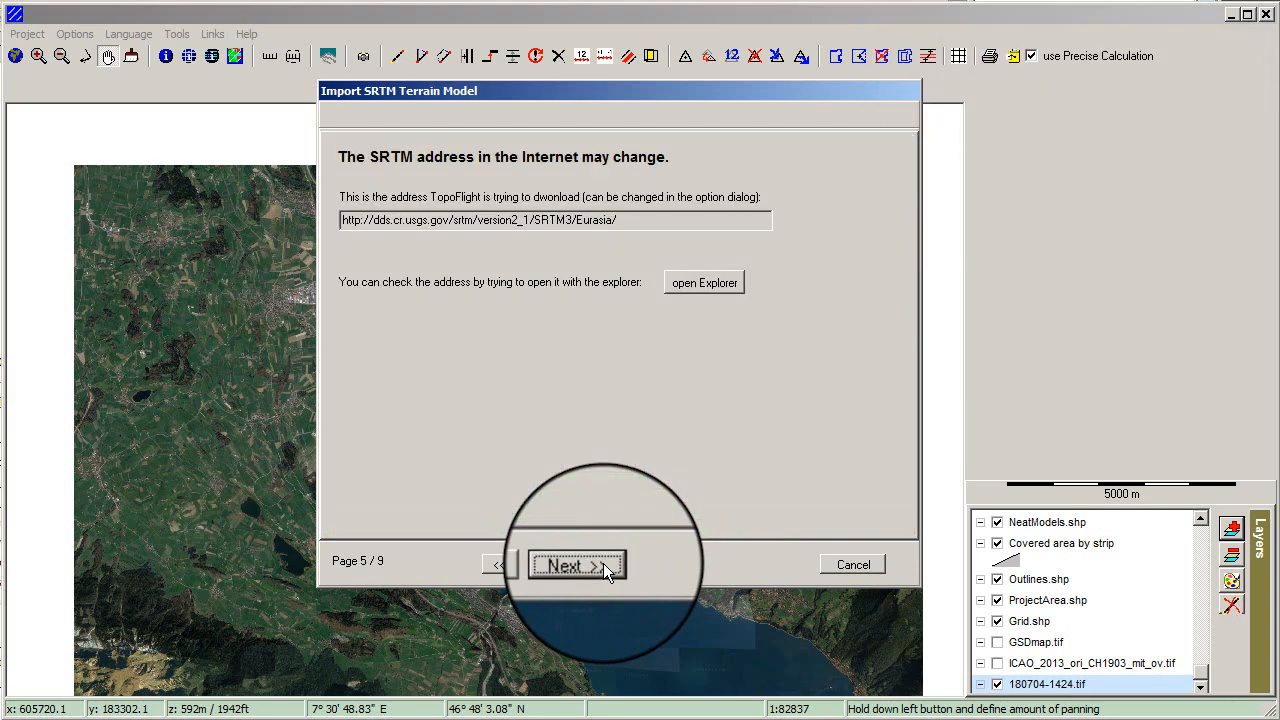
# Download the N46E007.hgt terrain tile from the Eurasia address and acknowledge the finished download.
pyautogui.click(576, 564)
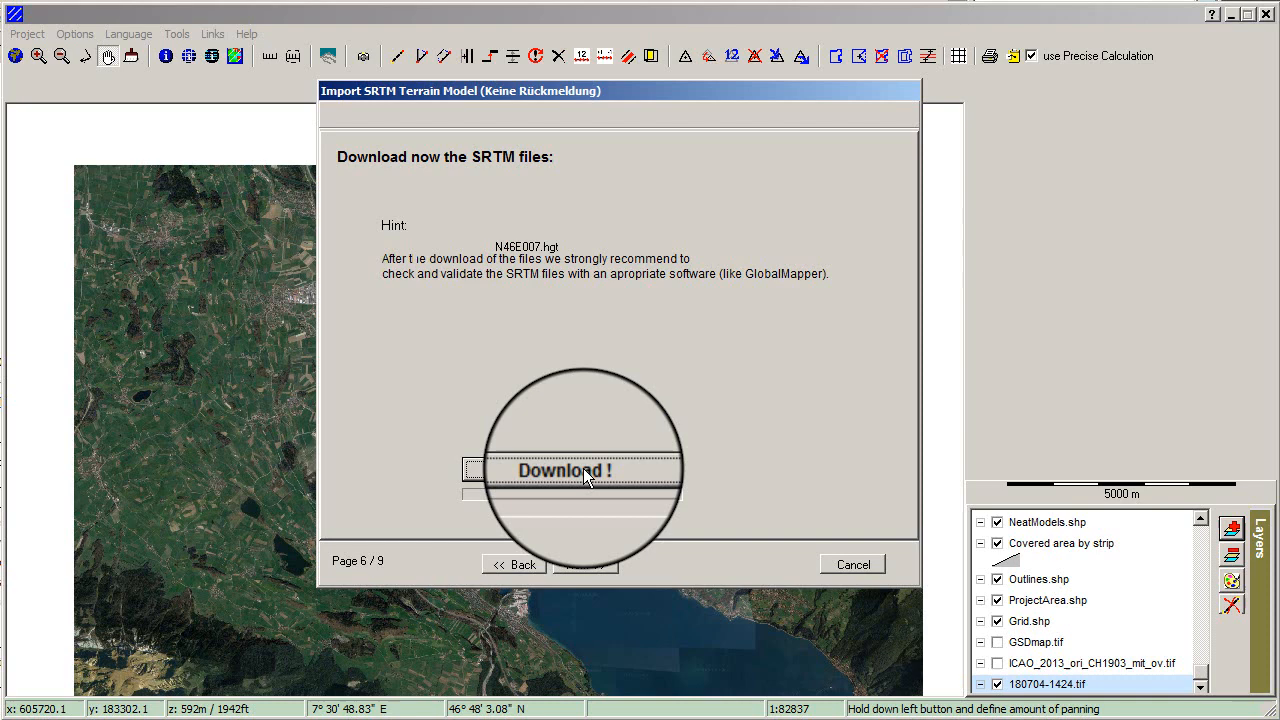
pyautogui.click(566, 470)
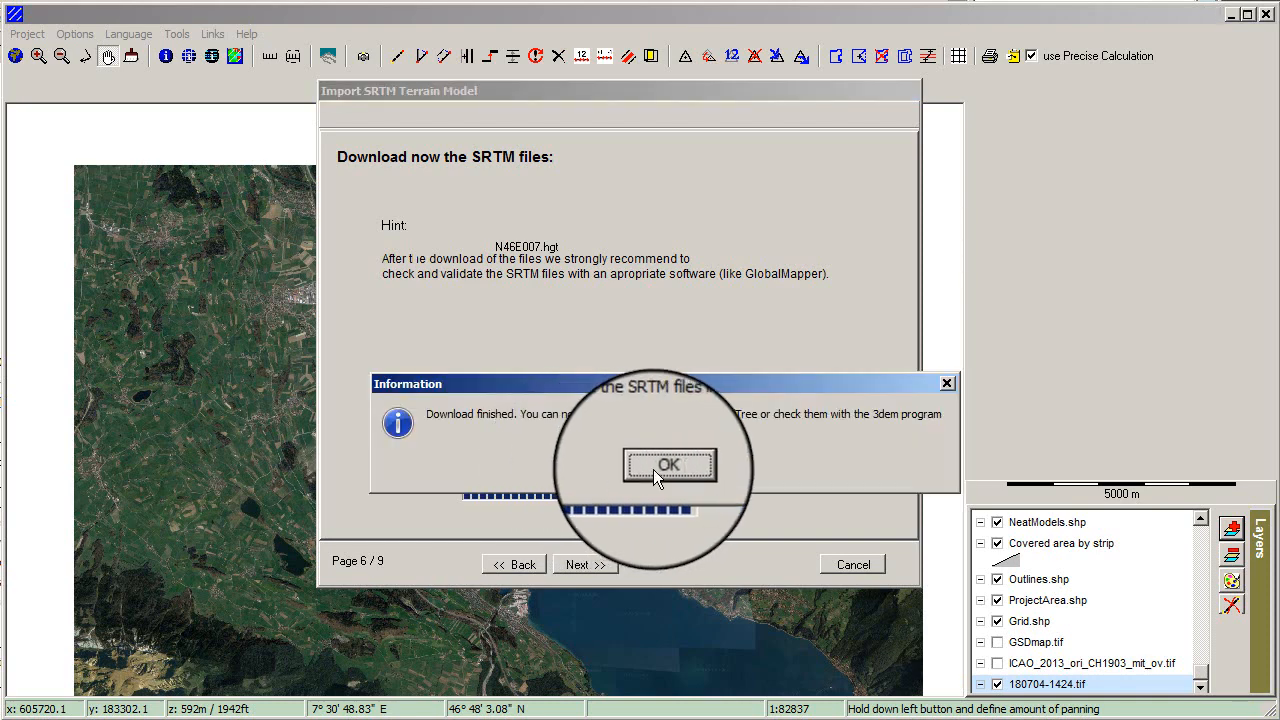
pyautogui.click(668, 464)
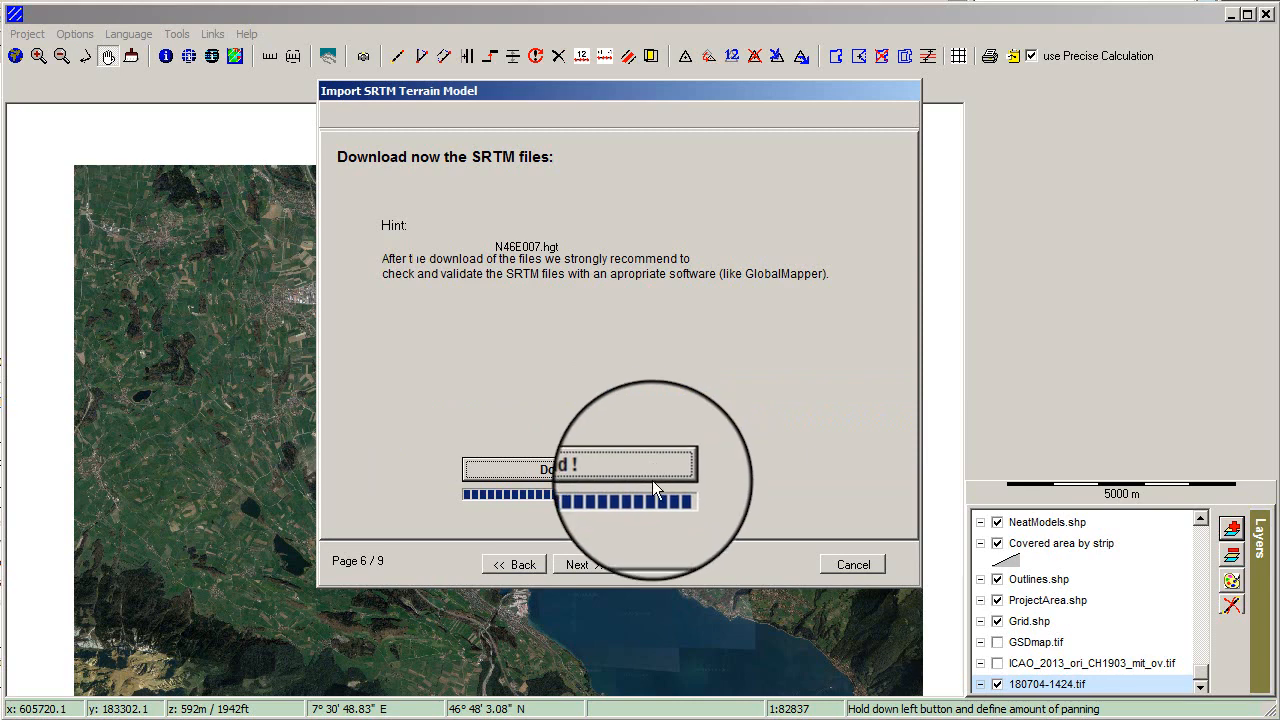
pyautogui.click(580, 564)
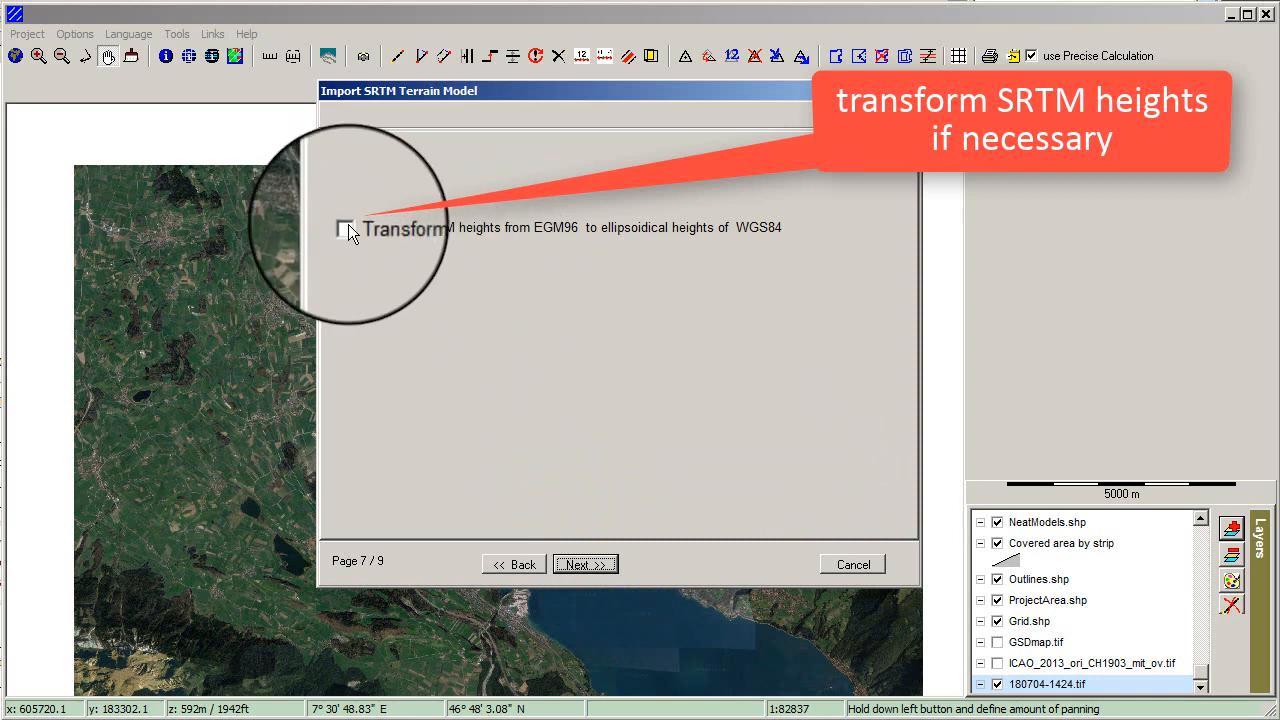
# Enable transforming SRTM heights from EGM96 to WGS84 ellipsoidal heights for N46E007.hgt.
pyautogui.click(344, 228)
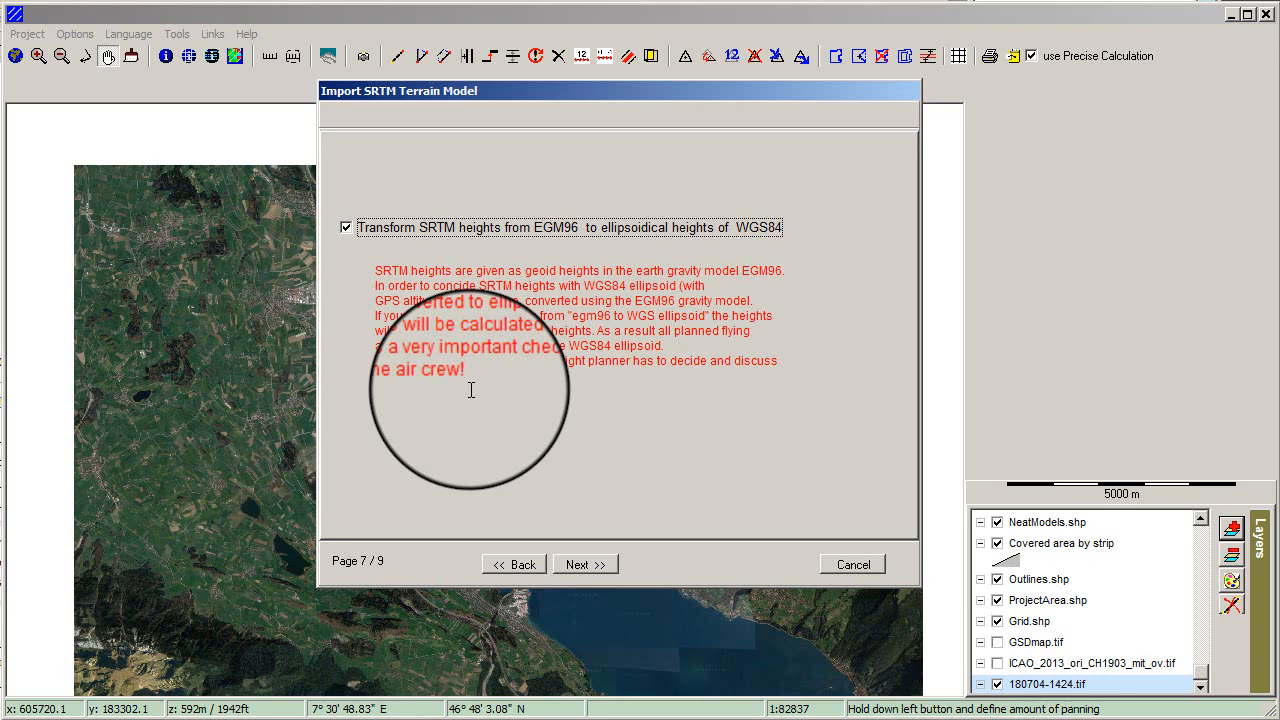
pyautogui.moveTo(690, 390)
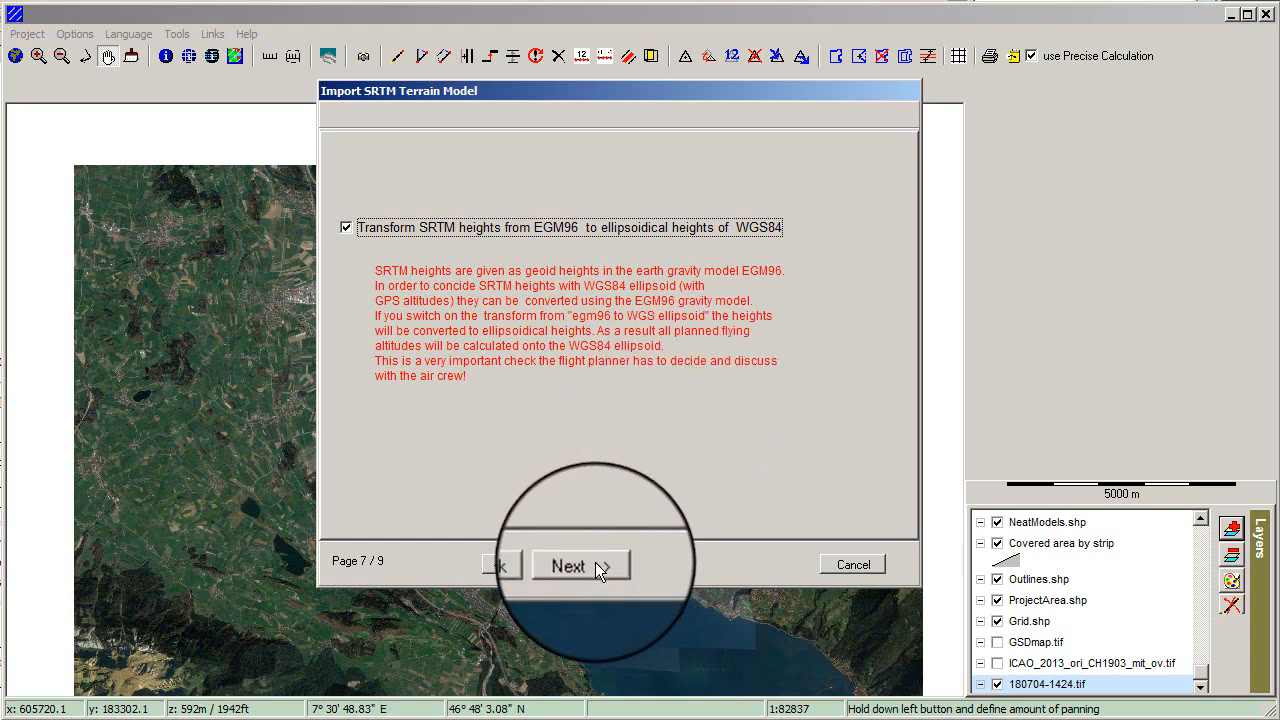
pyautogui.click(580, 564)
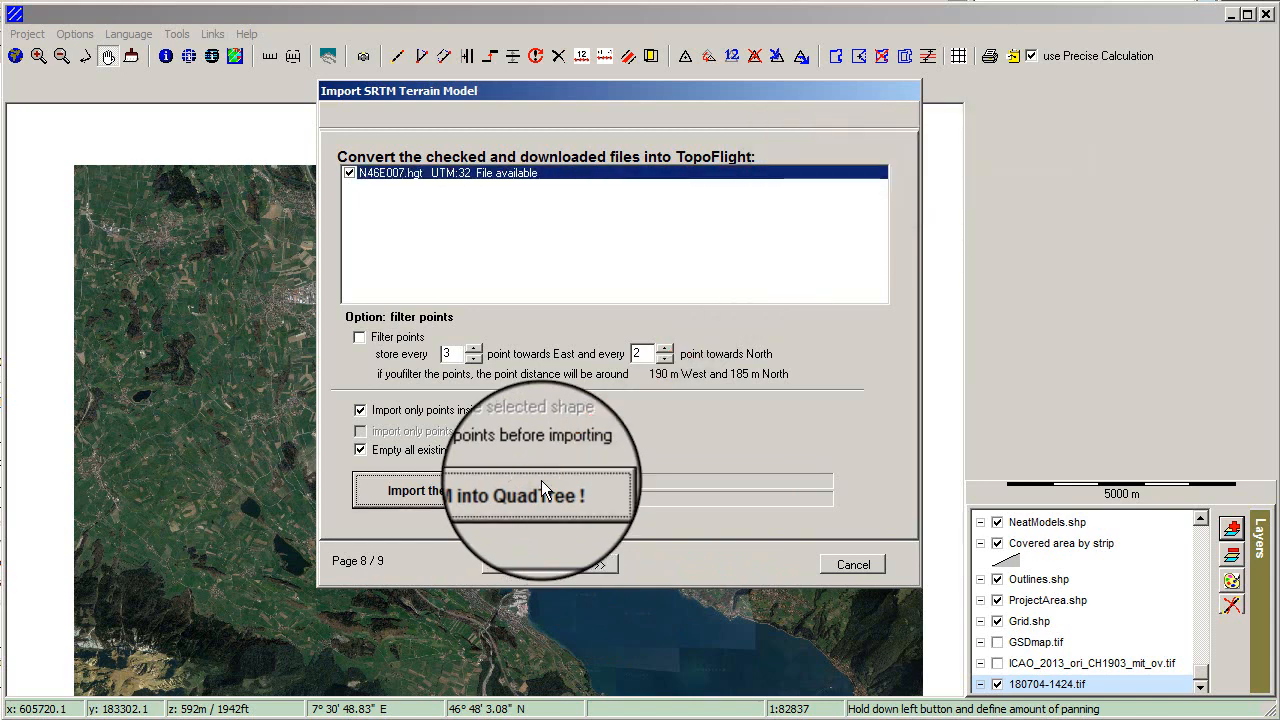
# Import N46E007.hgt into a QuadTree, save the QuadTree DTM file, and close the wizard.
pyautogui.click(490, 490)
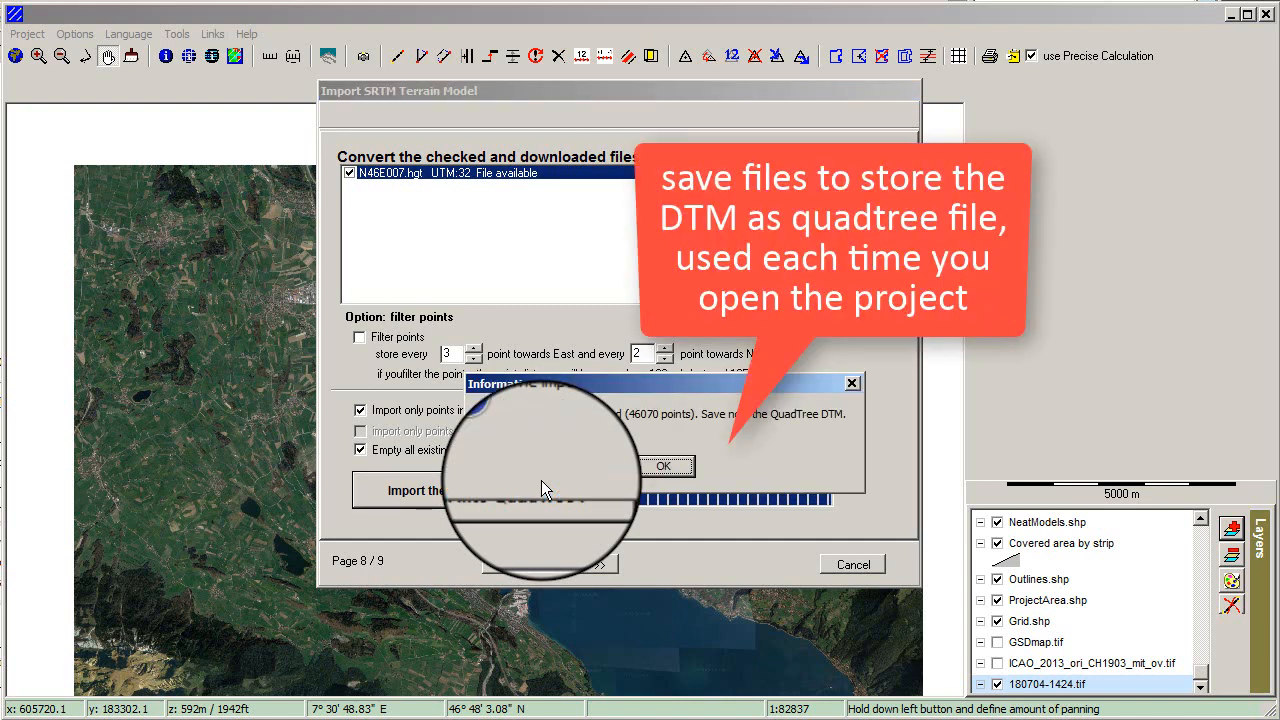
pyautogui.click(664, 466)
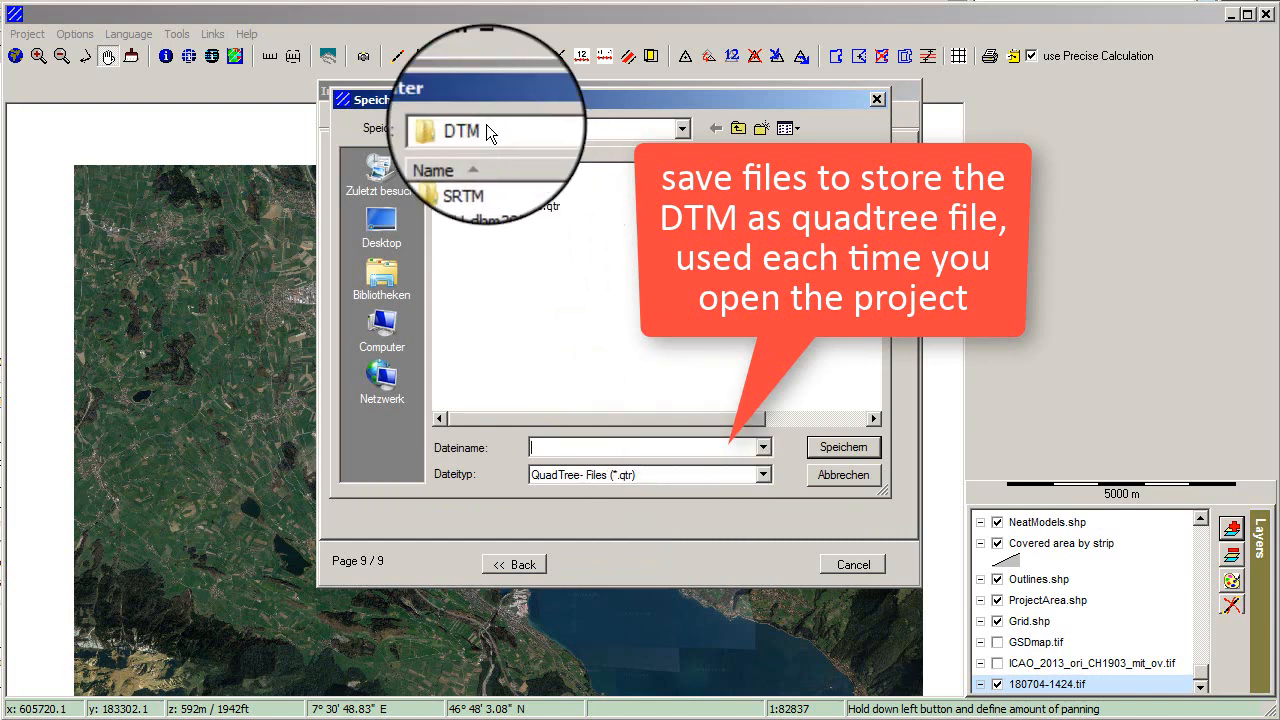
pyautogui.click(844, 448)
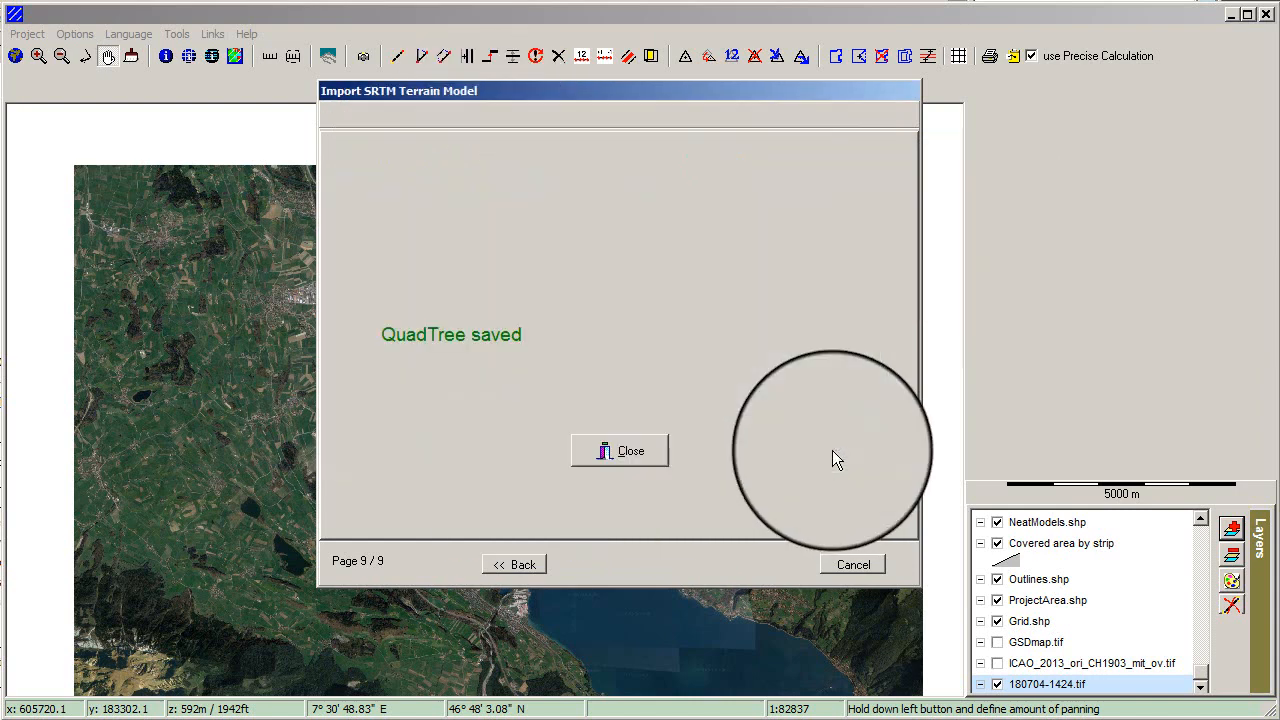
pyautogui.click(620, 450)
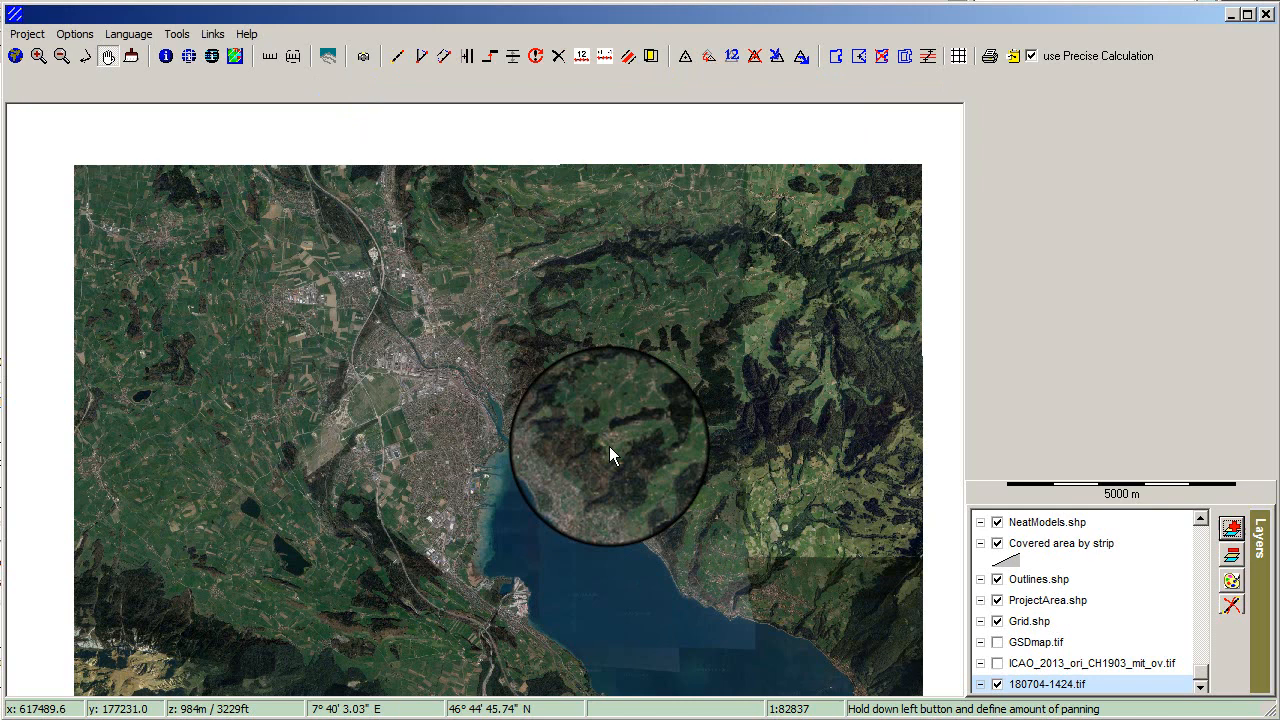